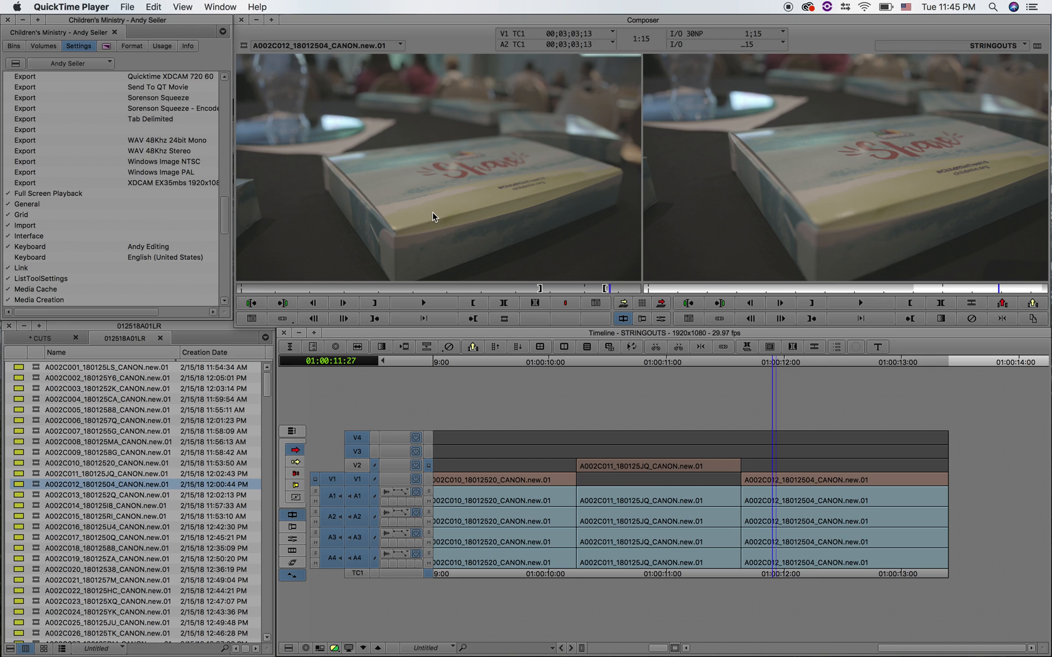
mouse_move(439, 217)
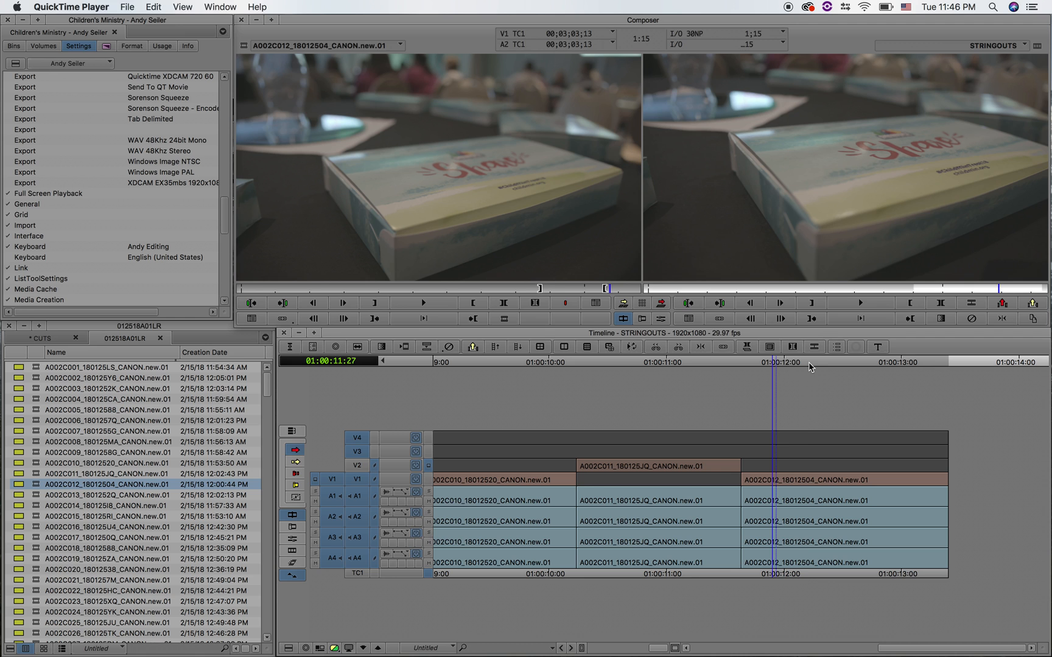
- Bring the Avid Media Composer window to the front from QuickTime Player
left_click(800, 480)
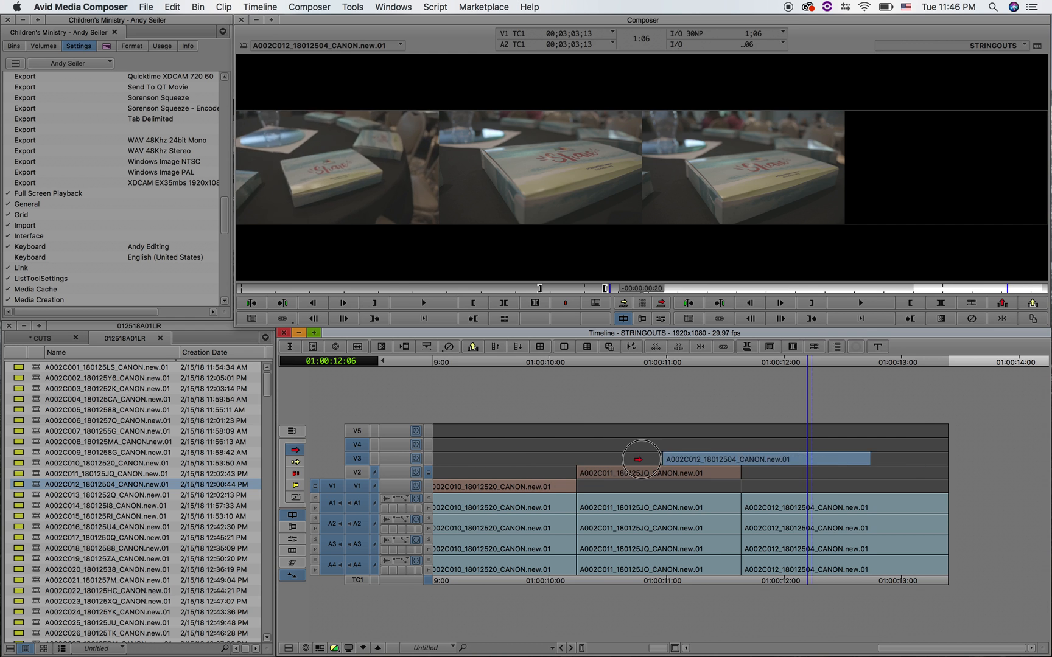
- Drag clip A002C012 up to track V3 with four-frame preview, then return it to V1
left_click_drag(641, 459, 603, 459)
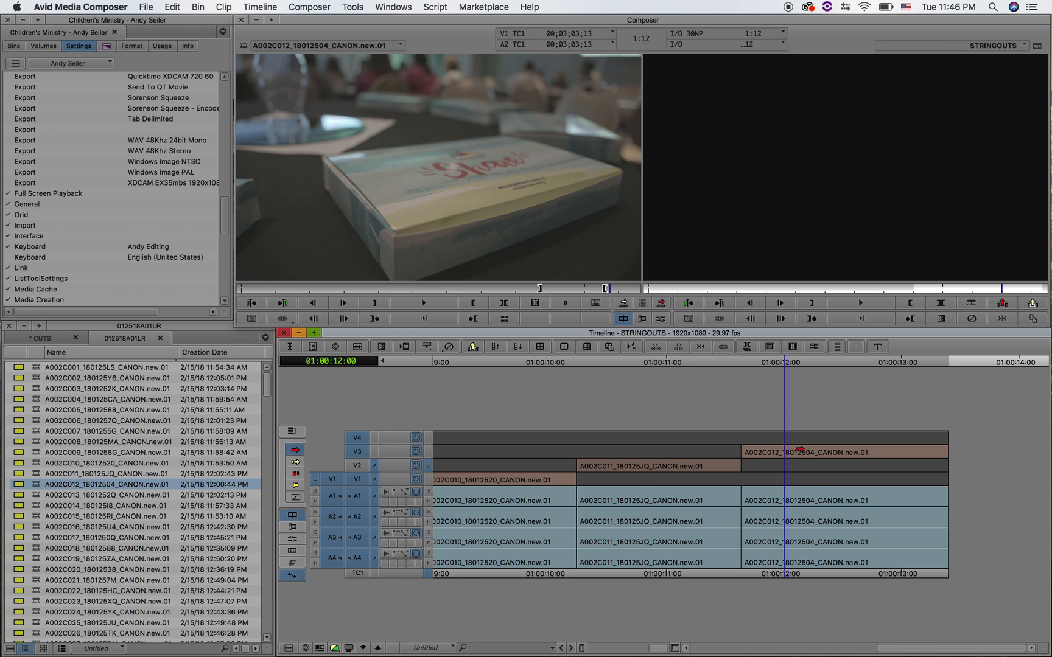
left_click(795, 480)
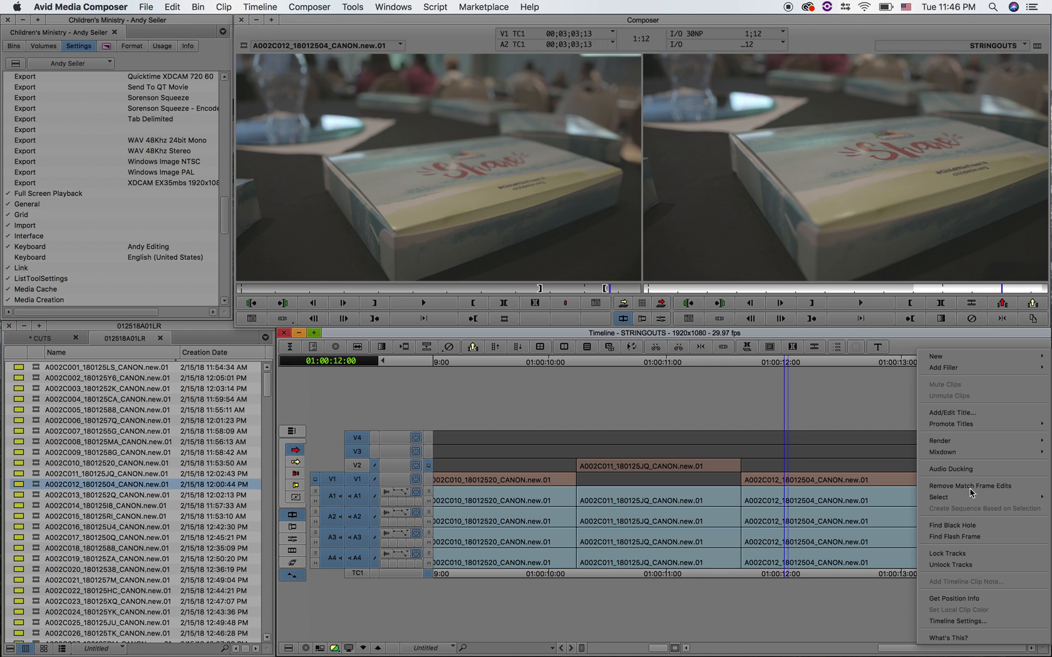
mouse_move(966, 634)
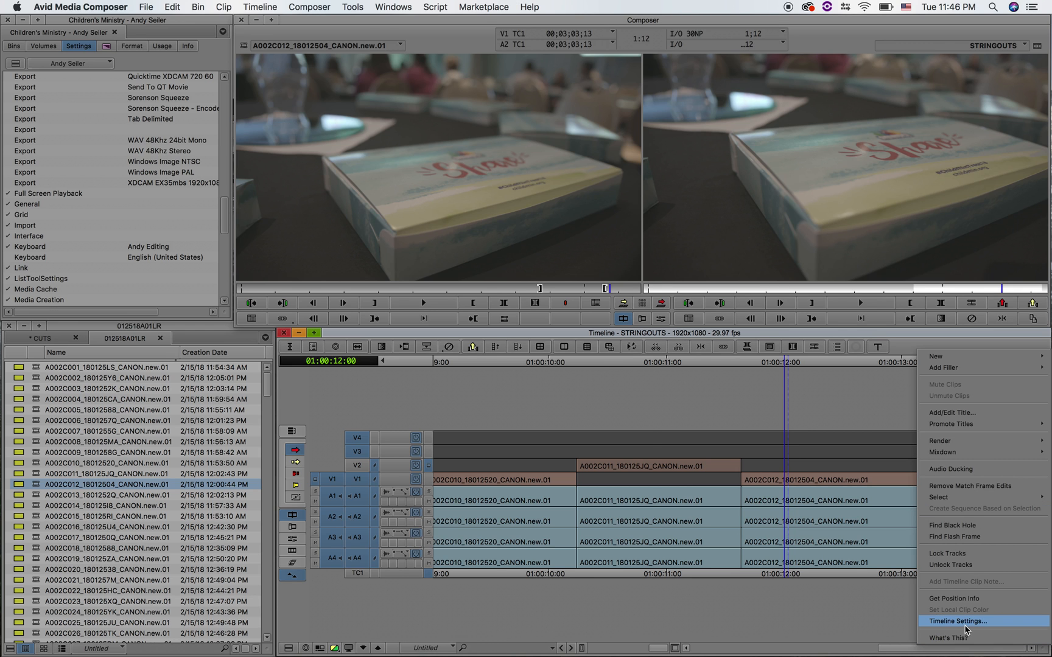
- Turn off Show Four-Frame Display in Timeline Settings and test-drag clip A002C012
left_click(969, 634)
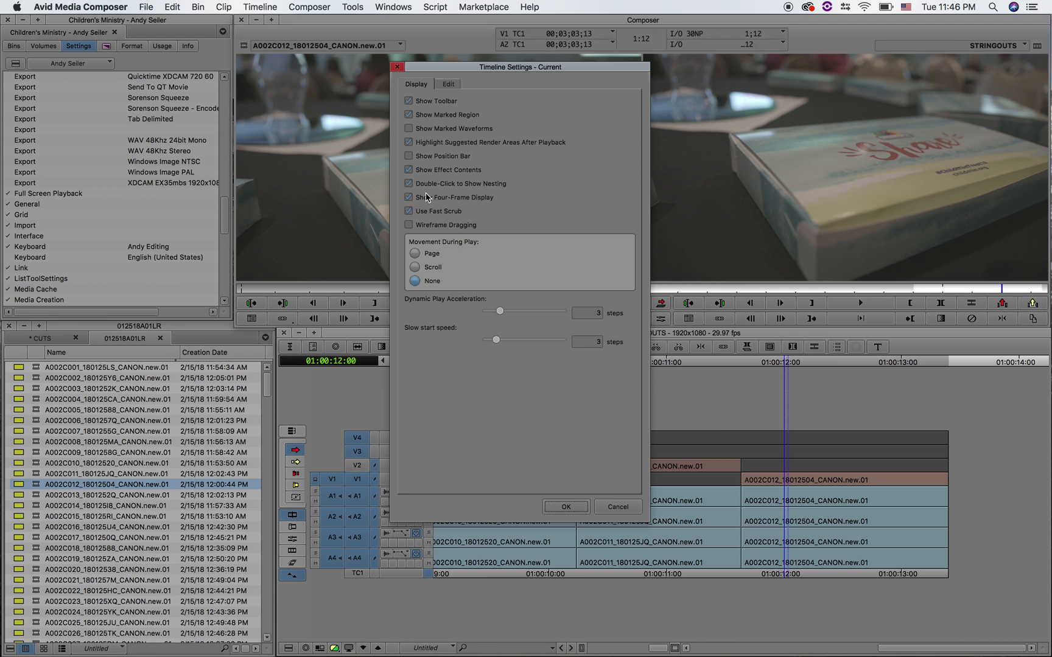
mouse_move(412, 199)
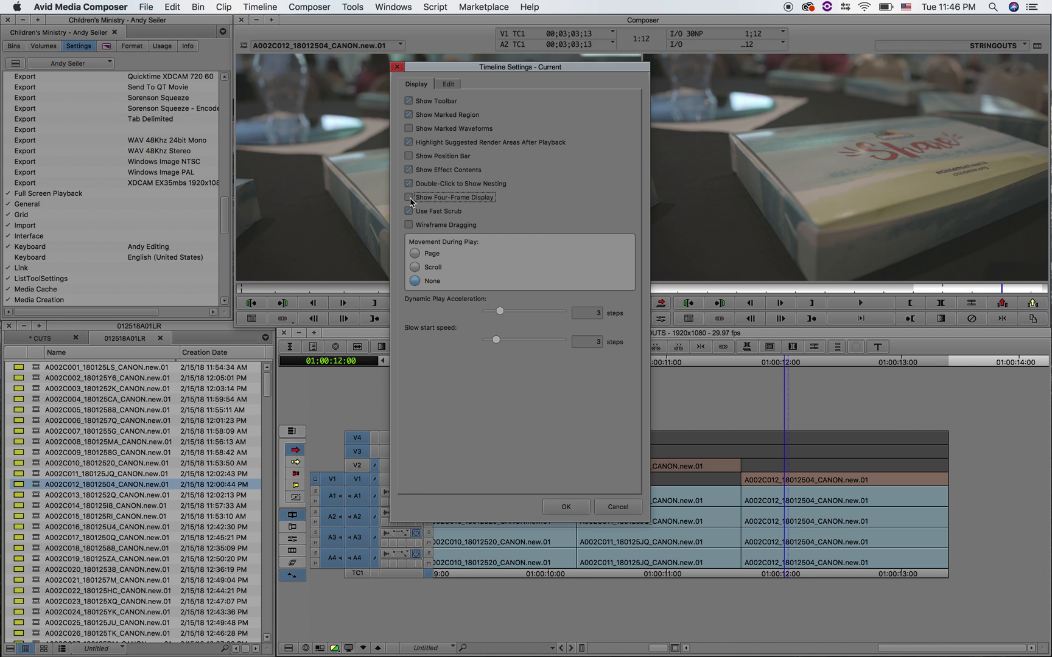
left_click(566, 507)
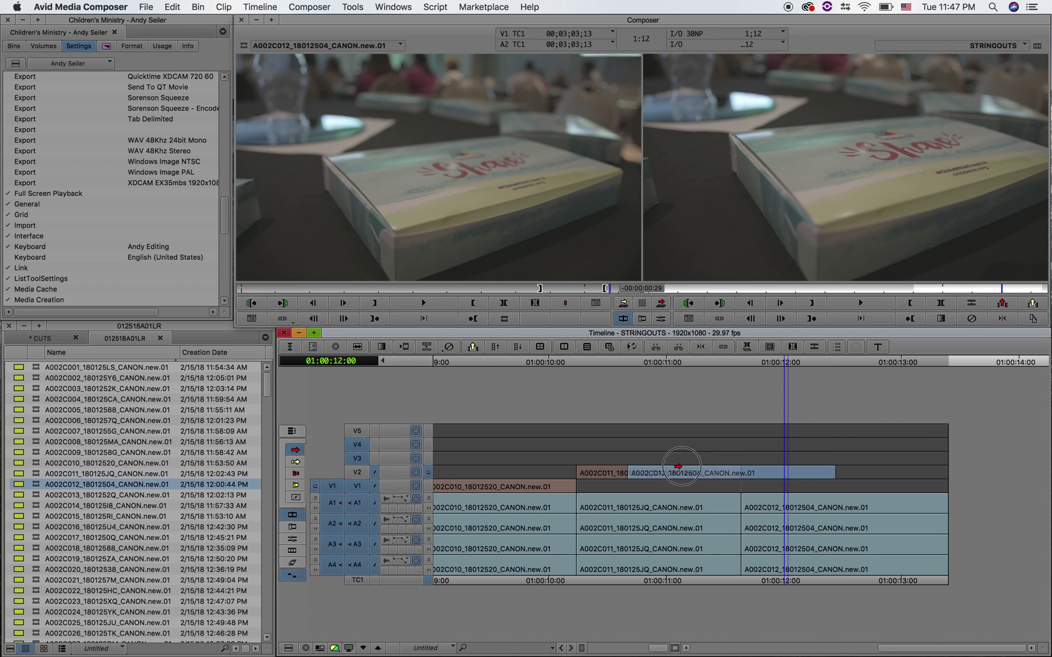
left_click_drag(680, 467, 683, 440)
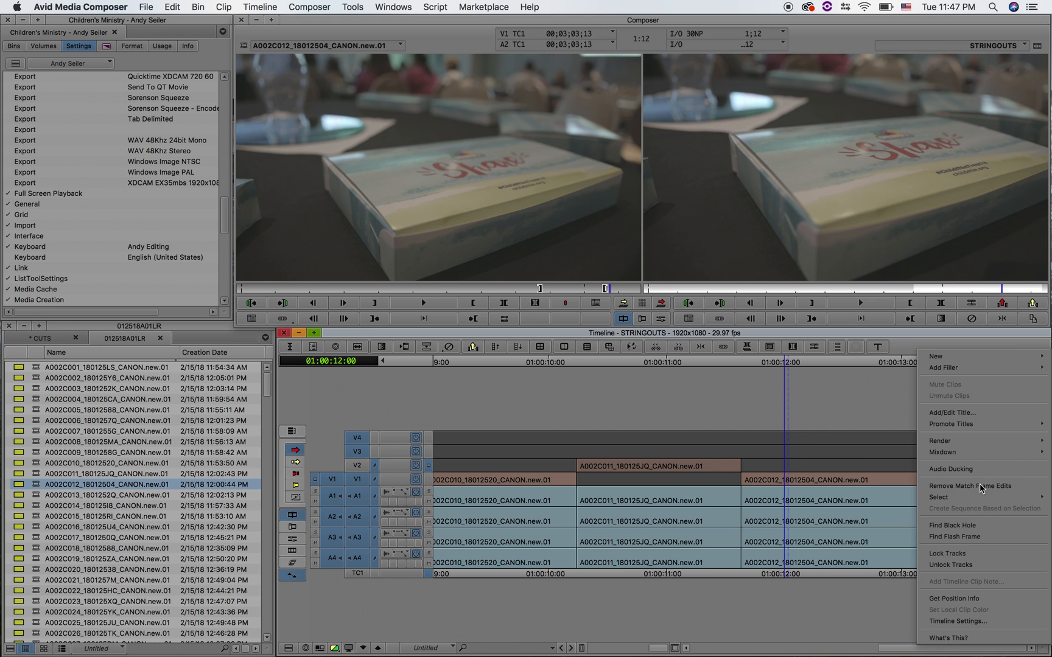
- Enable Wireframe Dragging in Timeline Settings and confirm it
left_click(967, 620)
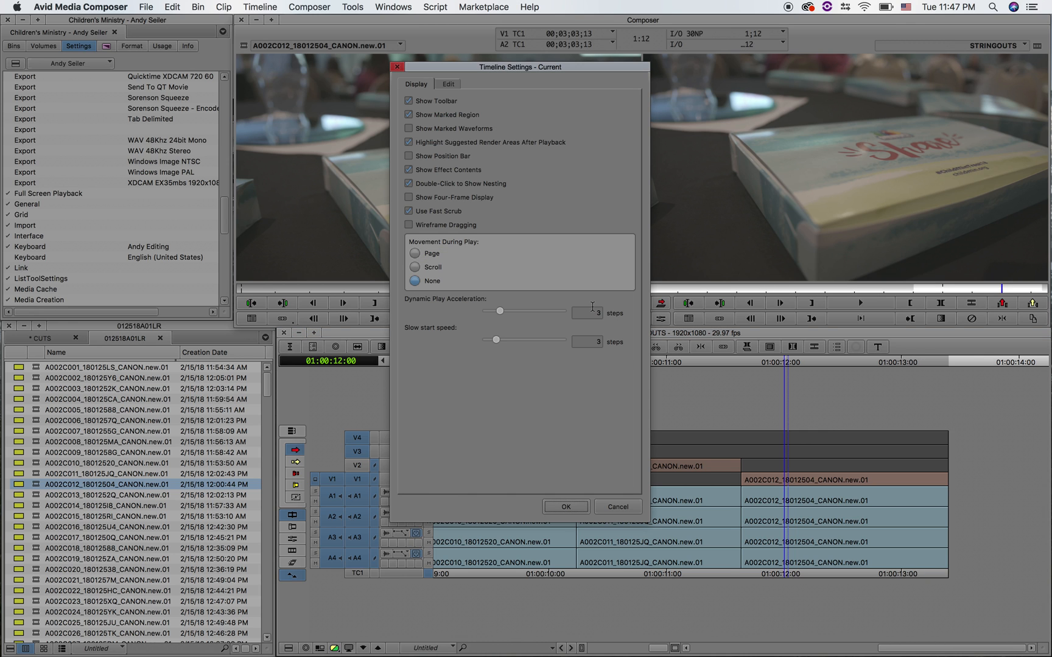
left_click(409, 225)
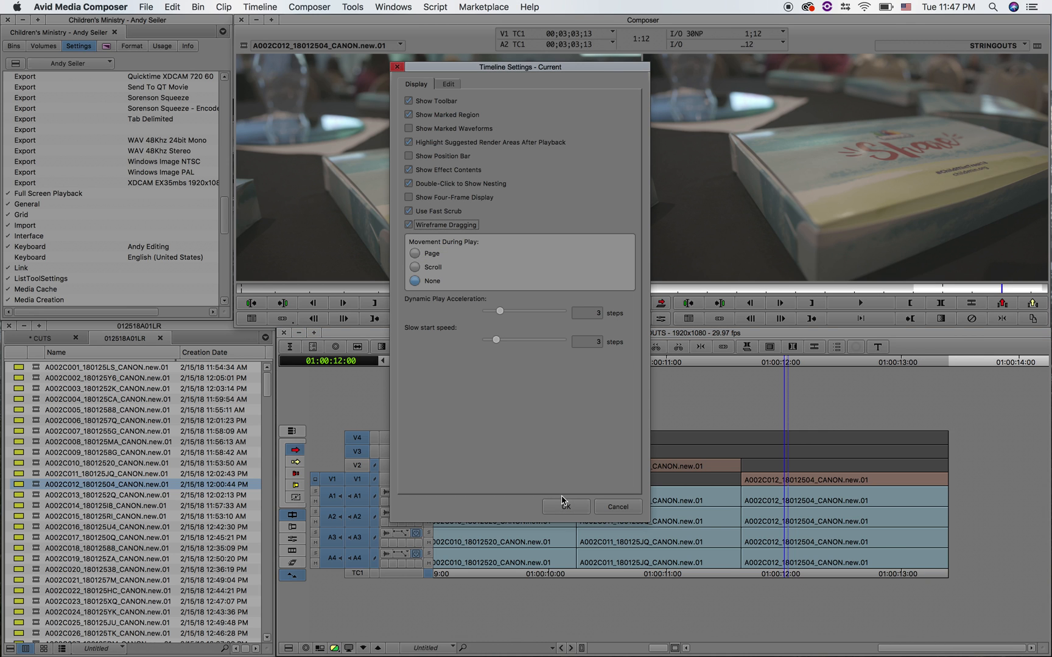
left_click(566, 507)
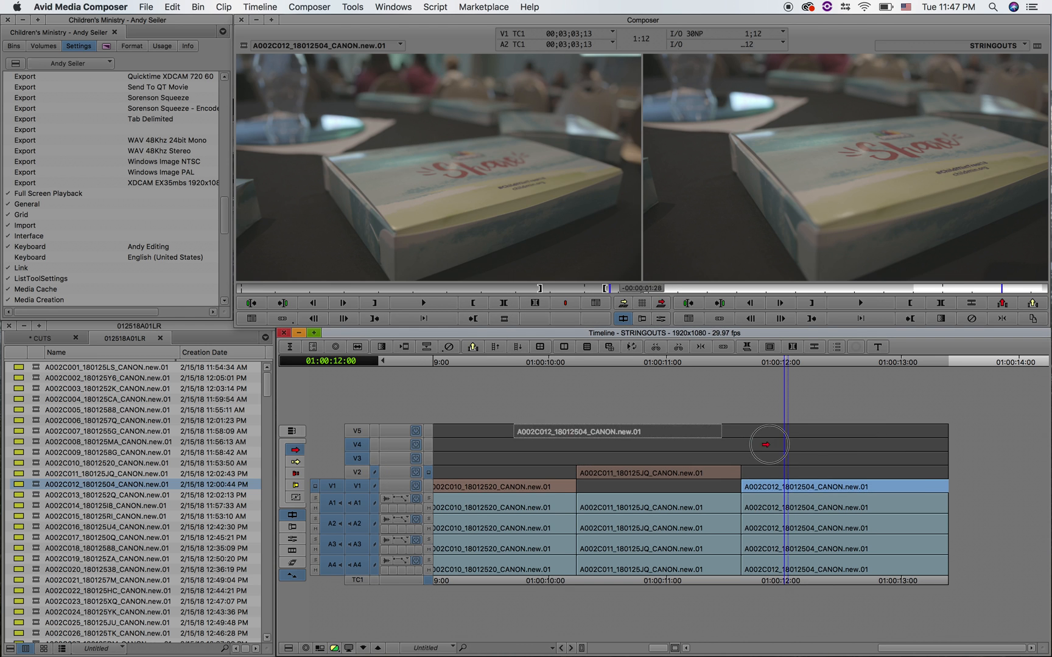